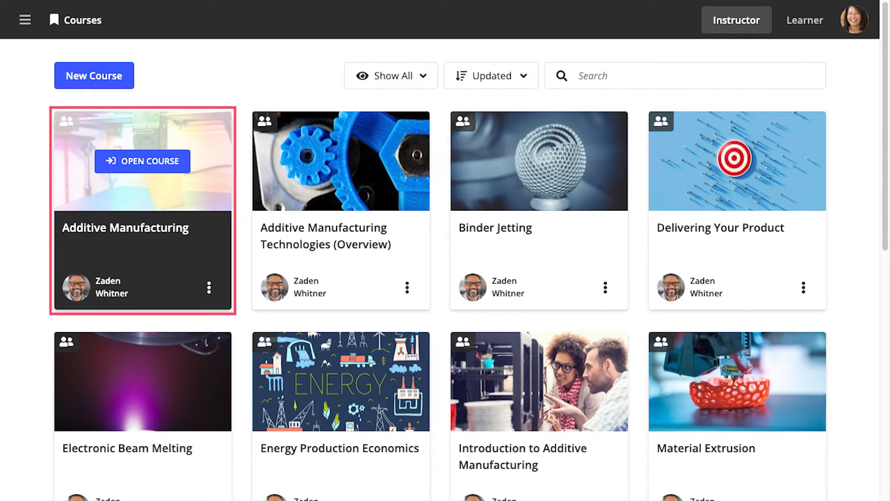
# Step: Expand the Medical Device Prototyping class in the Additive Manufacturing course's class list
pyautogui.click(142, 161)
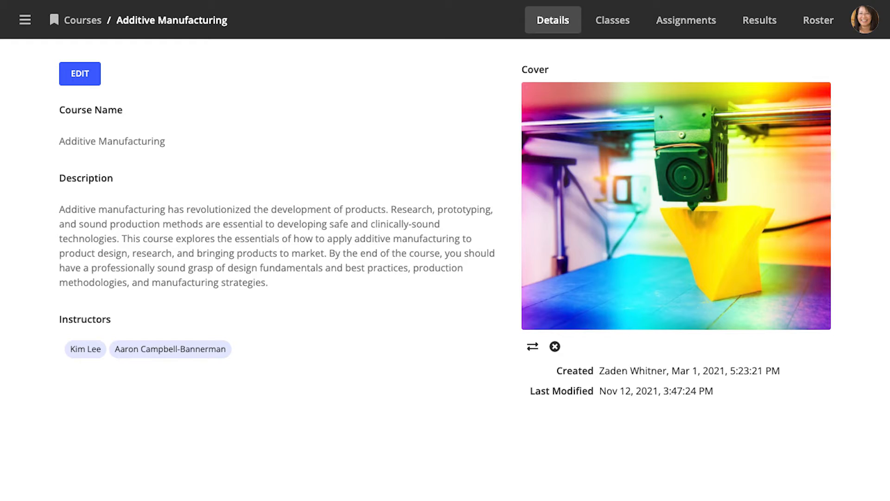
pyautogui.click(612, 20)
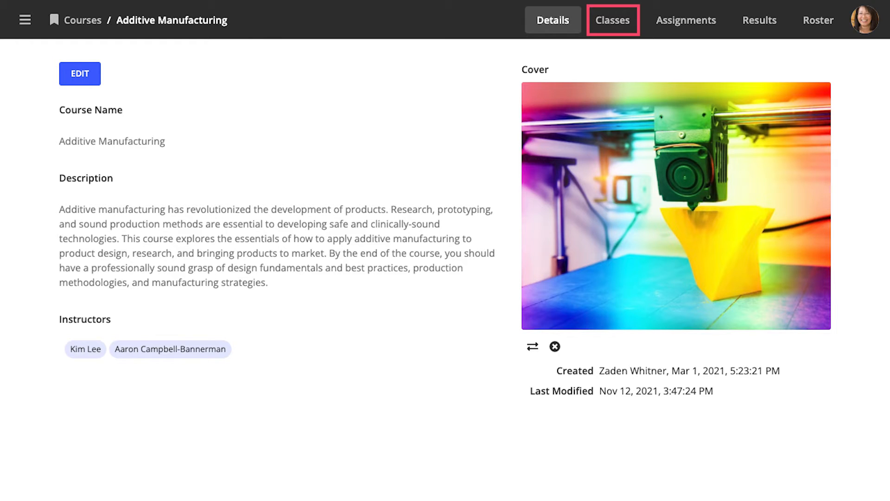
pyautogui.click(612, 20)
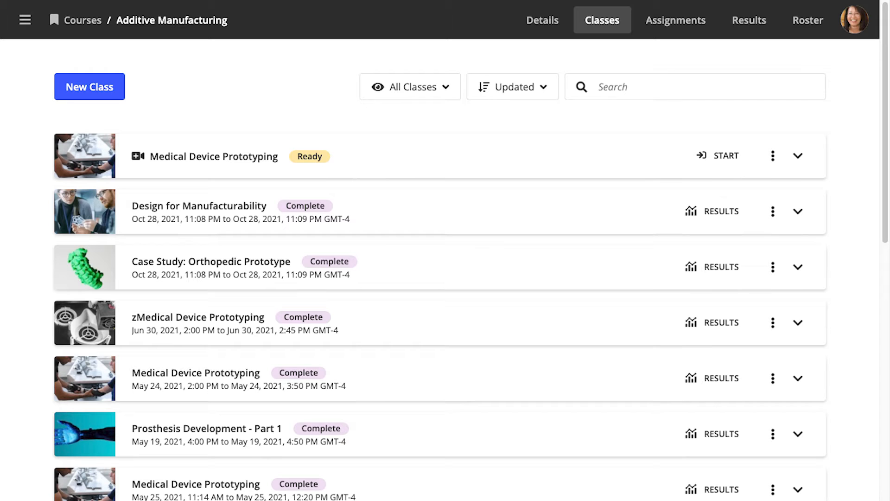
pyautogui.click(797, 156)
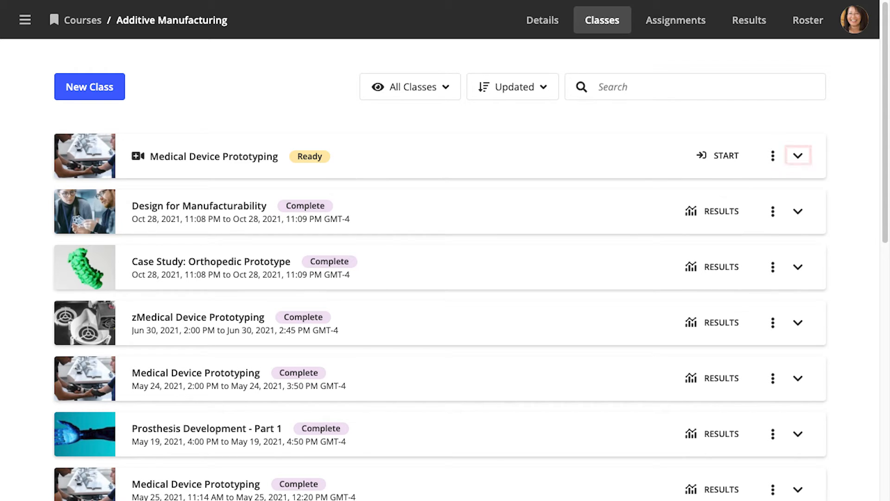
pyautogui.click(797, 155)
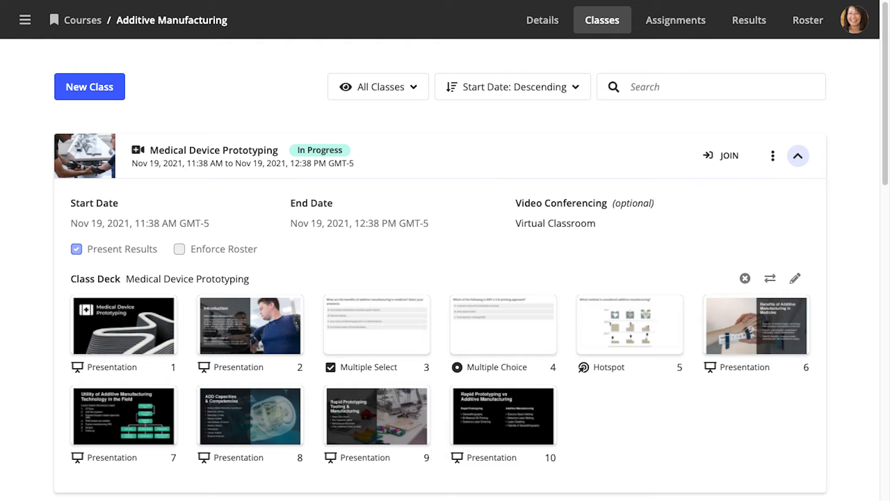
# Step: Join the in-progress Medical Device Prototyping class
pyautogui.click(721, 156)
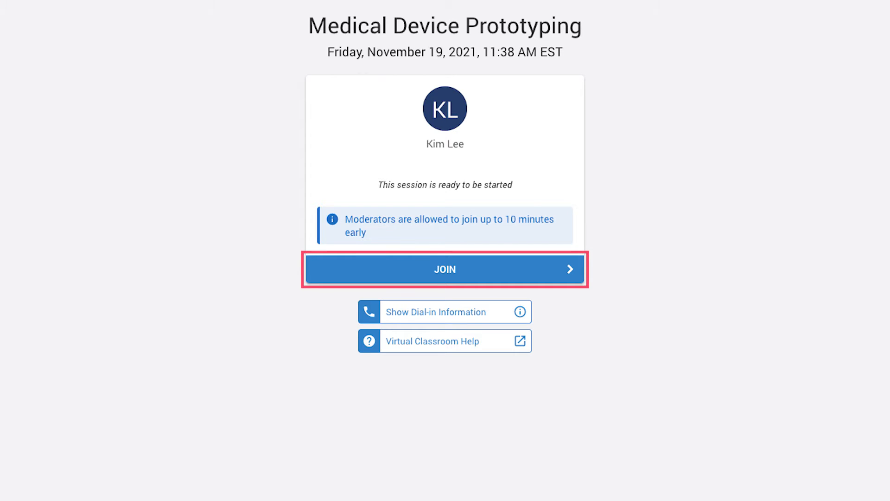
# Step: Enter the virtual classroom and join audio with the microphone
pyautogui.click(445, 269)
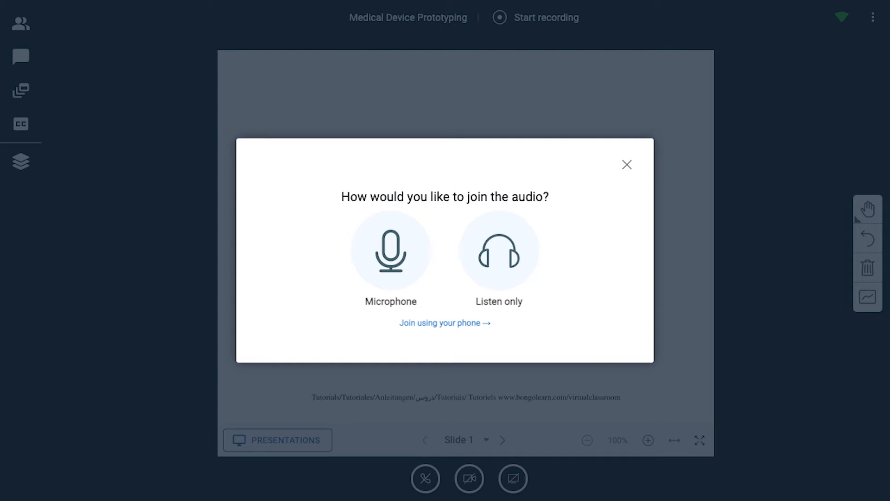
pyautogui.click(391, 251)
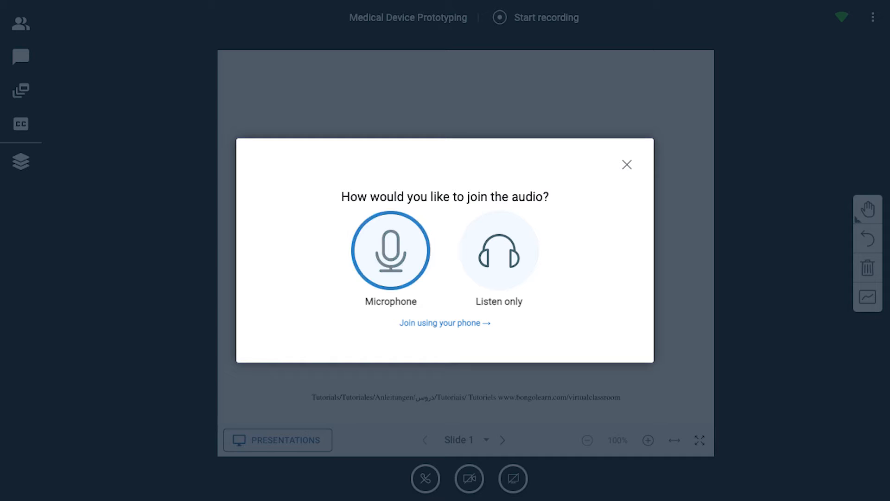
pyautogui.click(390, 250)
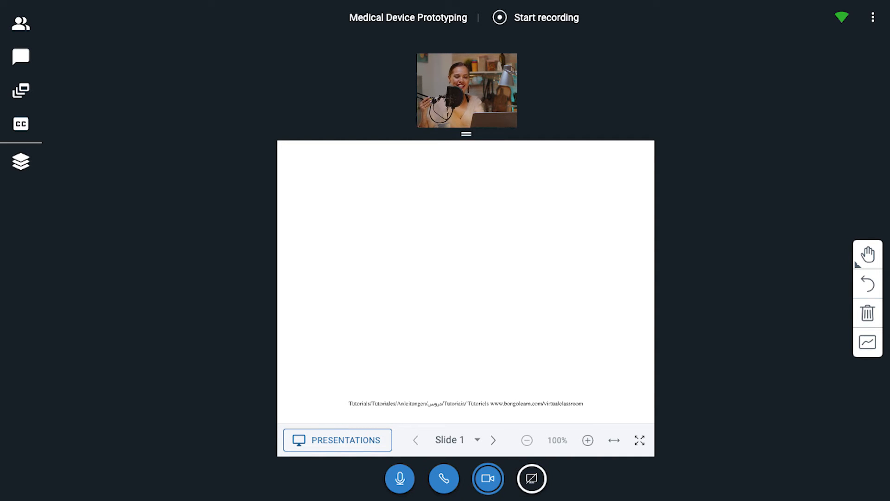
pyautogui.moveTo(868, 253)
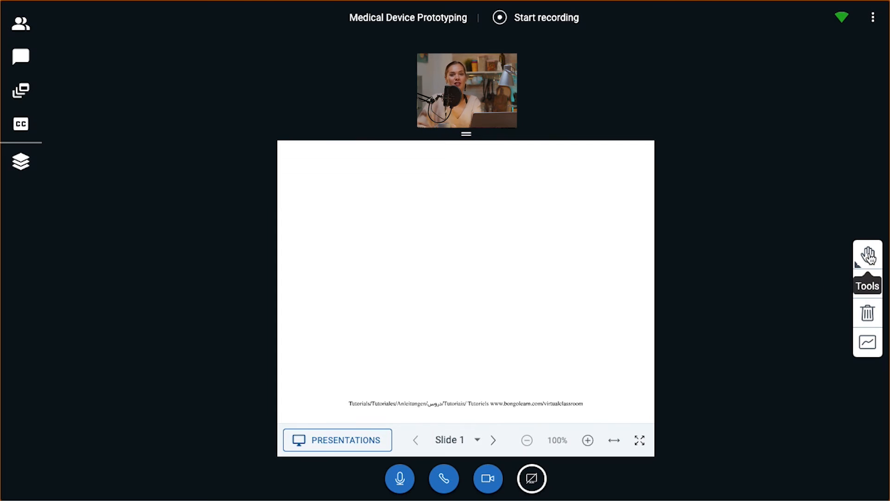
# Step: Write "HI Welcome to Class!!" on the whiteboard slide with the Text tool
pyautogui.click(868, 255)
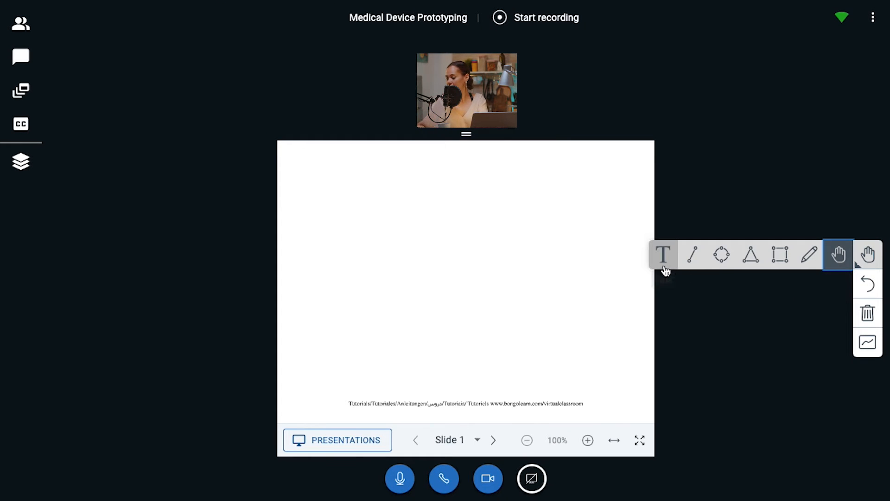
pyautogui.click(663, 254)
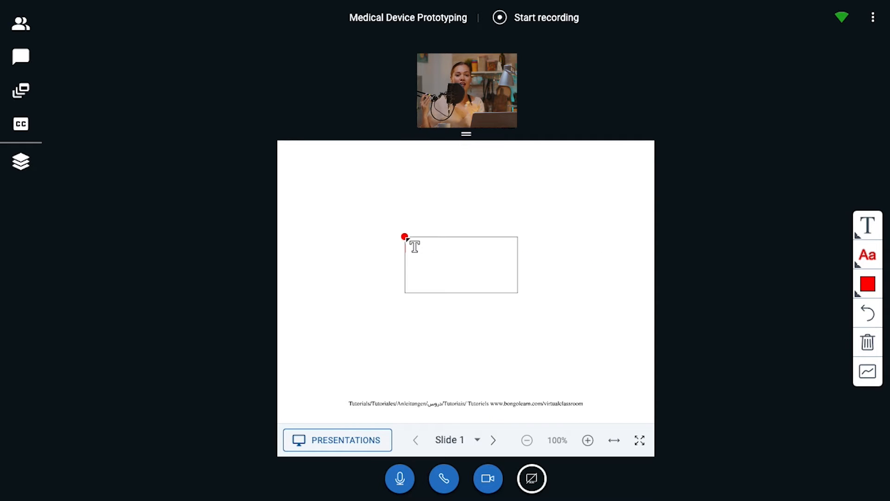
pyautogui.write('HI')
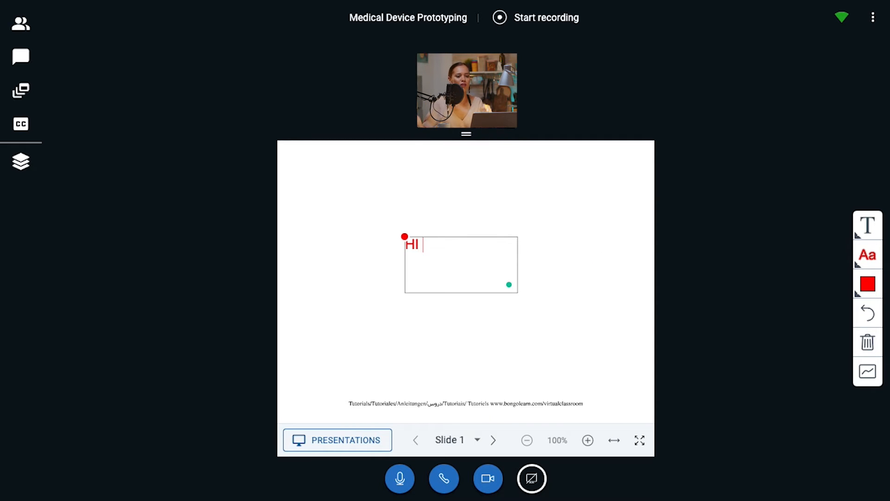
pyautogui.write('Welcome to')
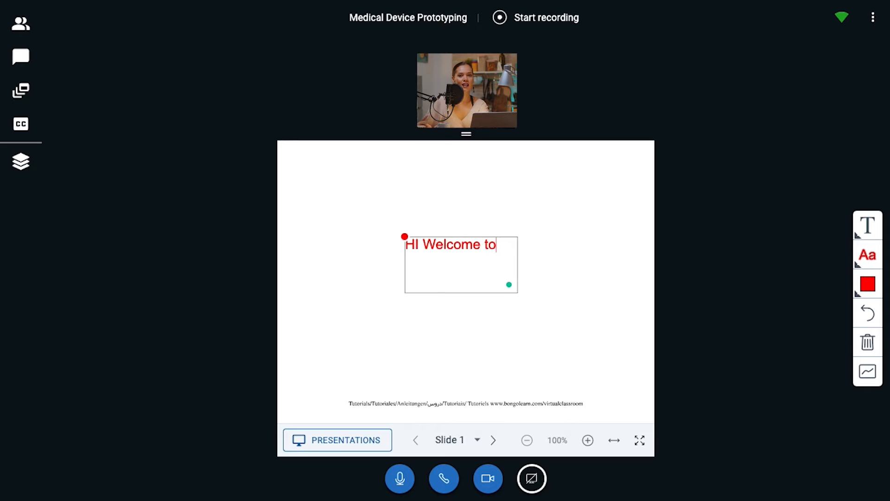
pyautogui.write('Class')
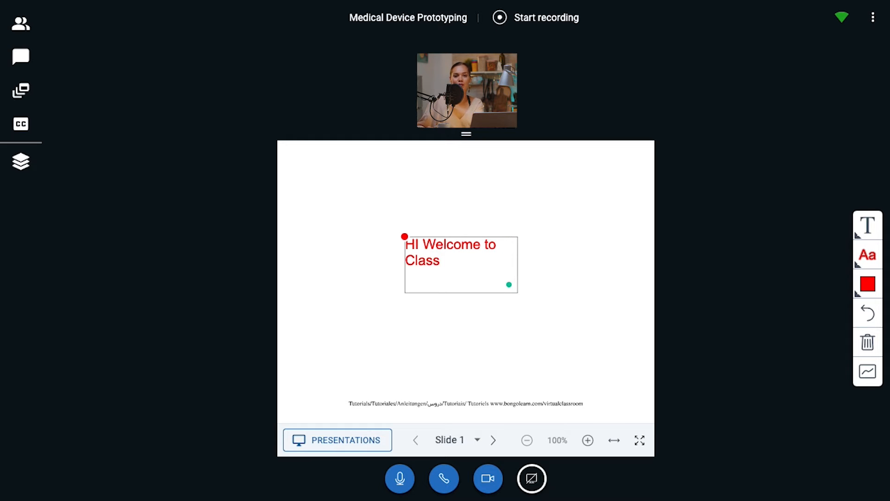
pyautogui.write('!!')
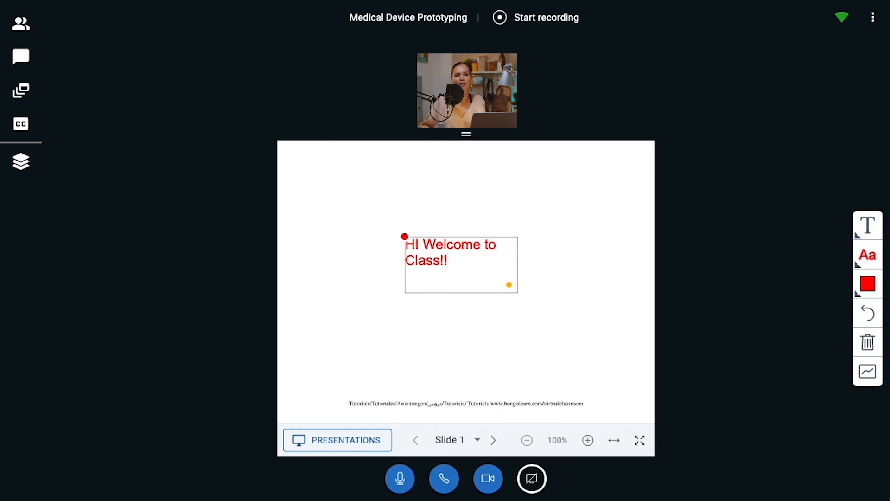
pyautogui.click(21, 162)
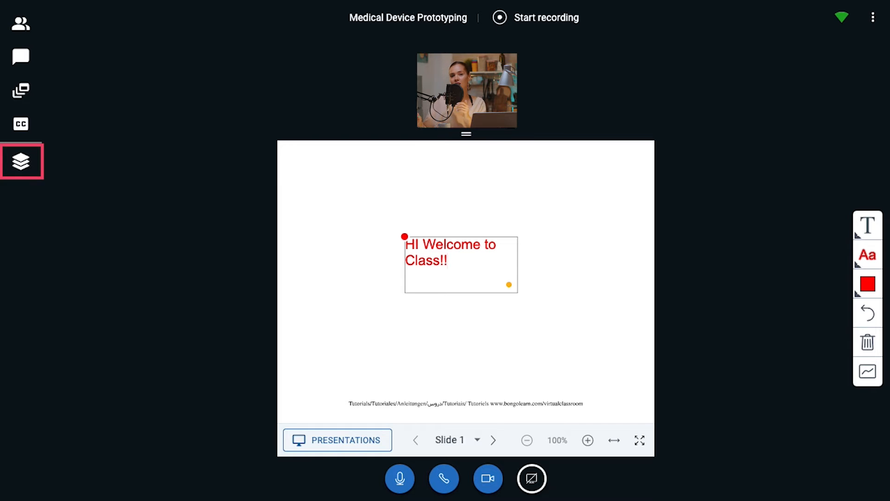
# Step: Bring up the deck and show slide 3, the multiple-select benefits question
pyautogui.click(21, 159)
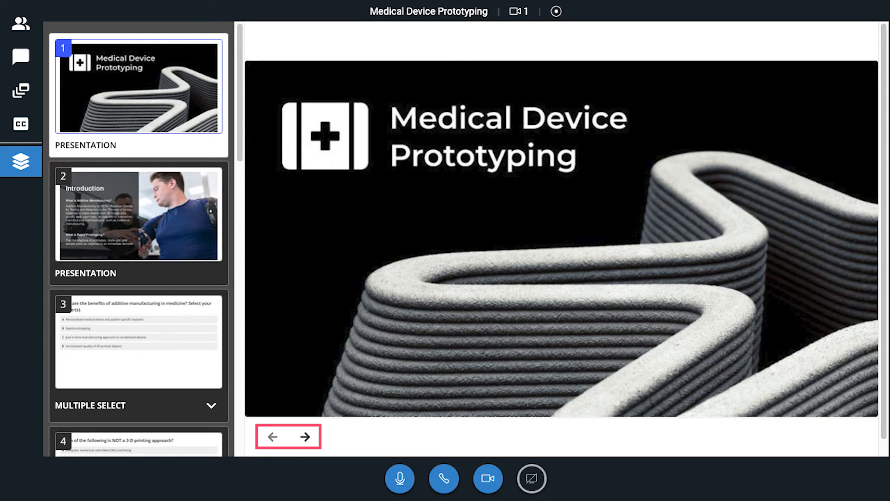
pyautogui.click(304, 436)
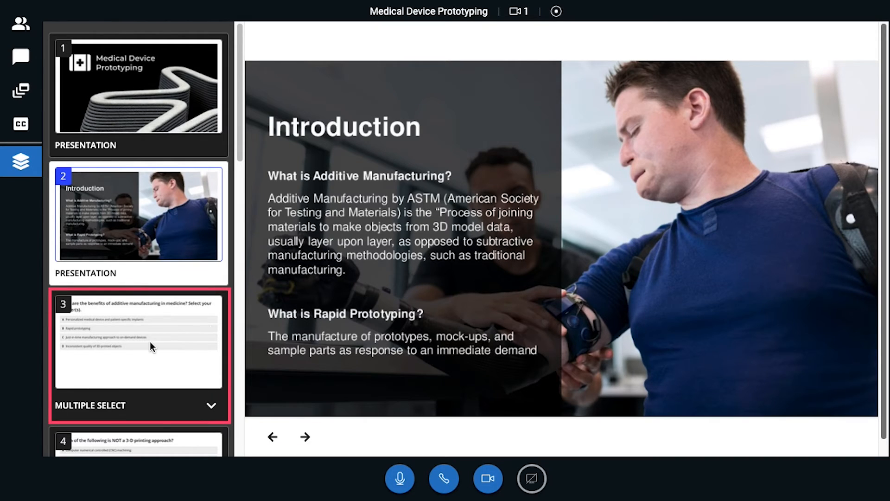
pyautogui.click(138, 344)
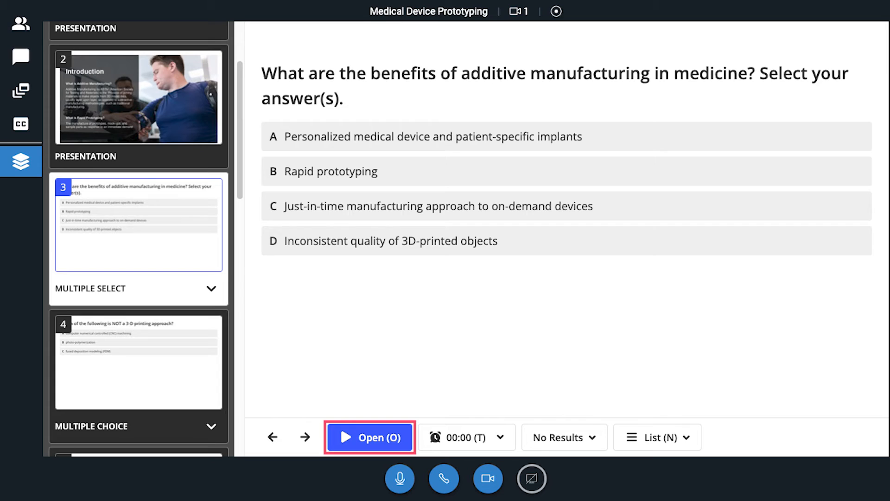
# Step: Open then close the benefits poll and advance to the 3-D printing approach question
pyautogui.click(369, 438)
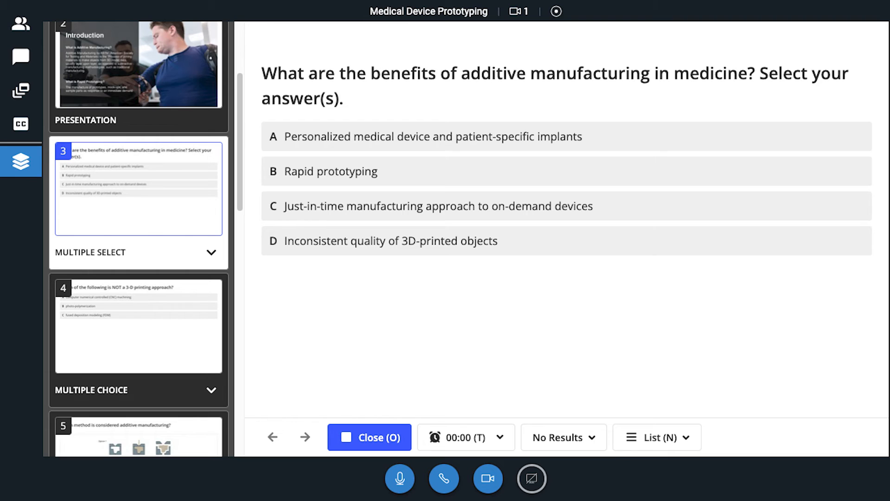
pyautogui.click(369, 437)
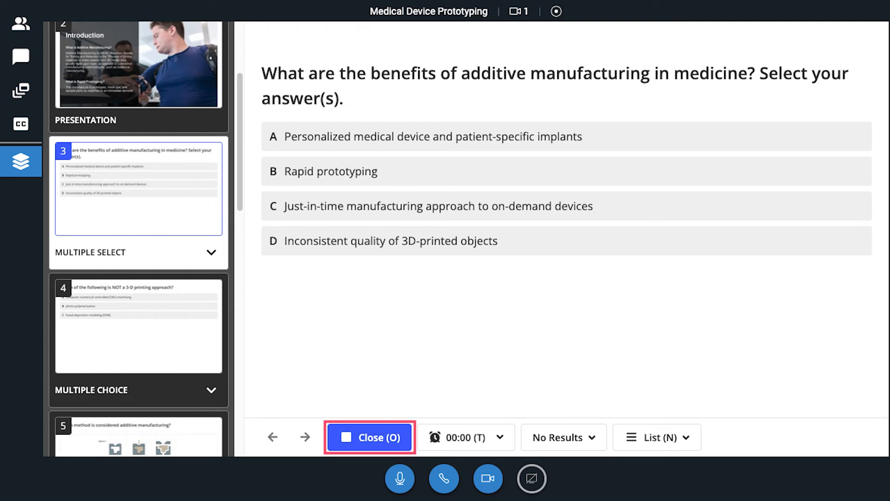
pyautogui.click(369, 438)
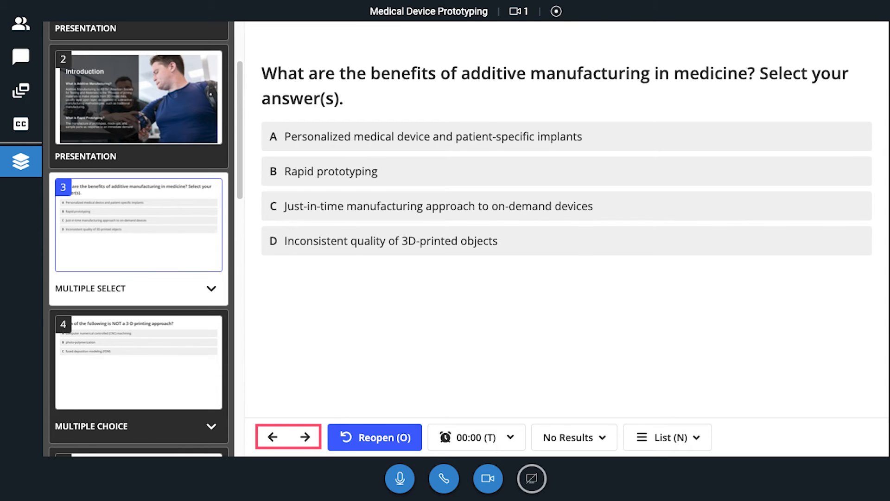
pyautogui.click(305, 435)
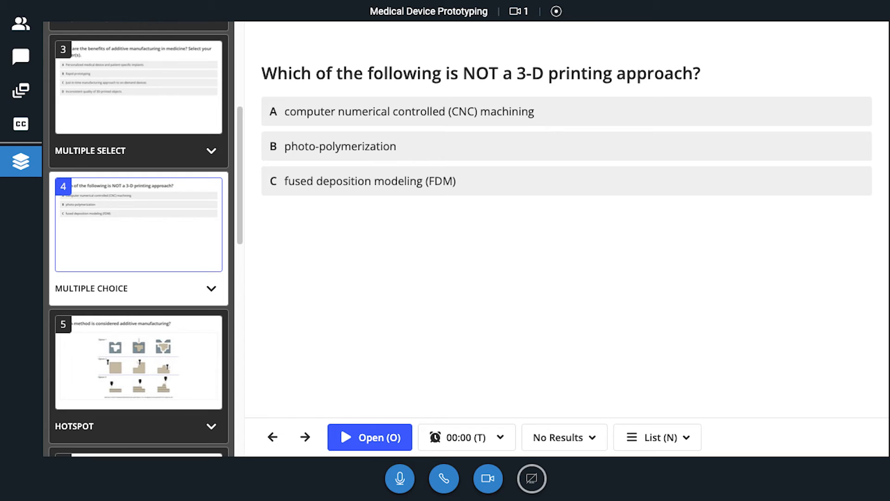
# Step: Open the 3-D printing approach poll with Live Results shown as a bar chart
pyautogui.click(369, 438)
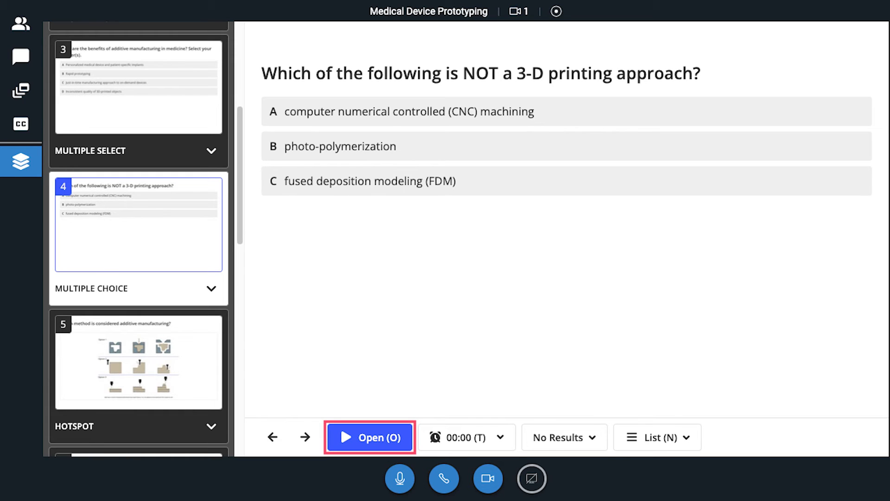
pyautogui.click(369, 437)
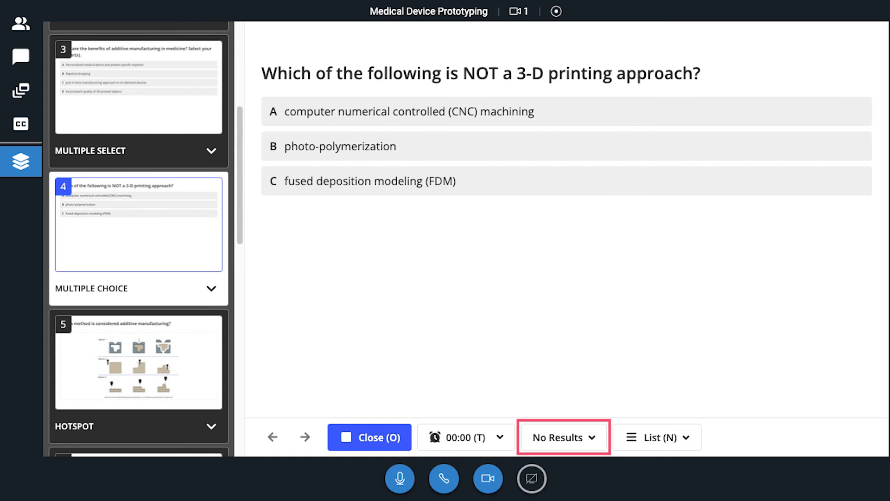
pyautogui.click(562, 437)
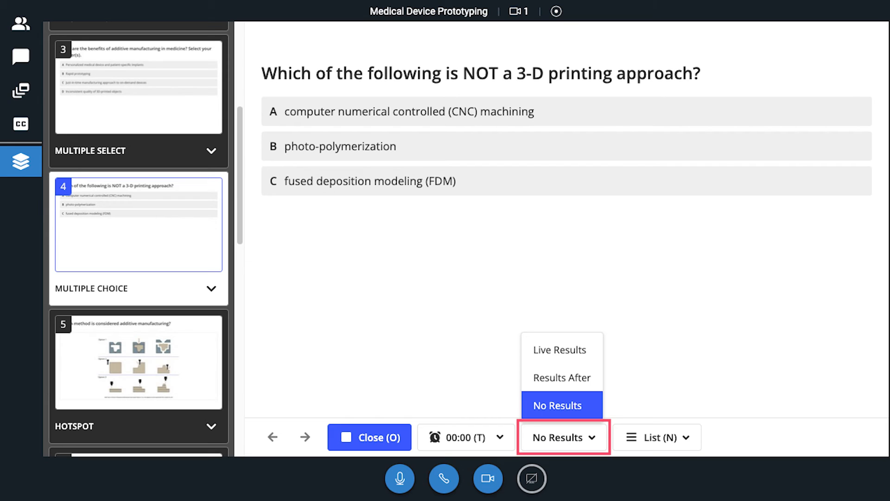
pyautogui.click(561, 377)
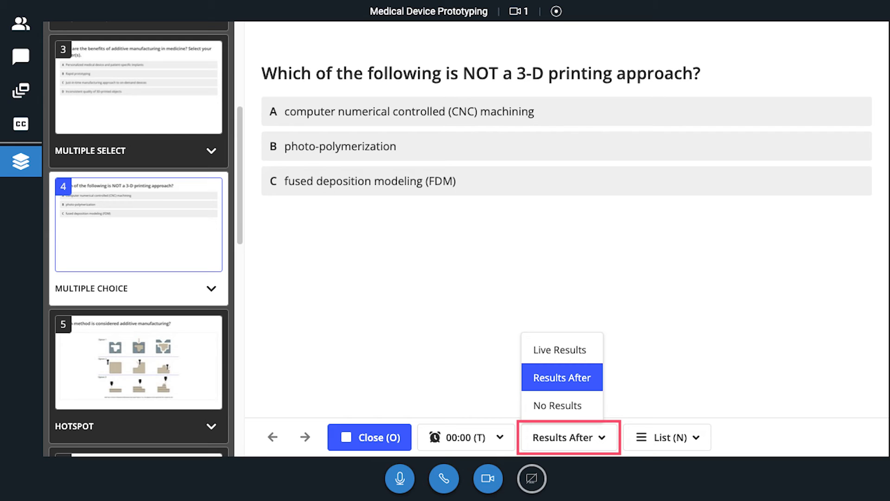
pyautogui.click(559, 348)
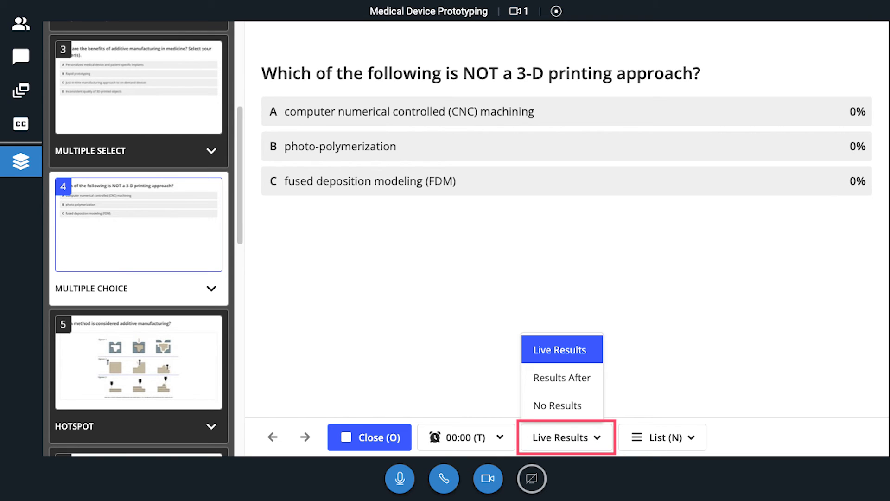
pyautogui.click(559, 348)
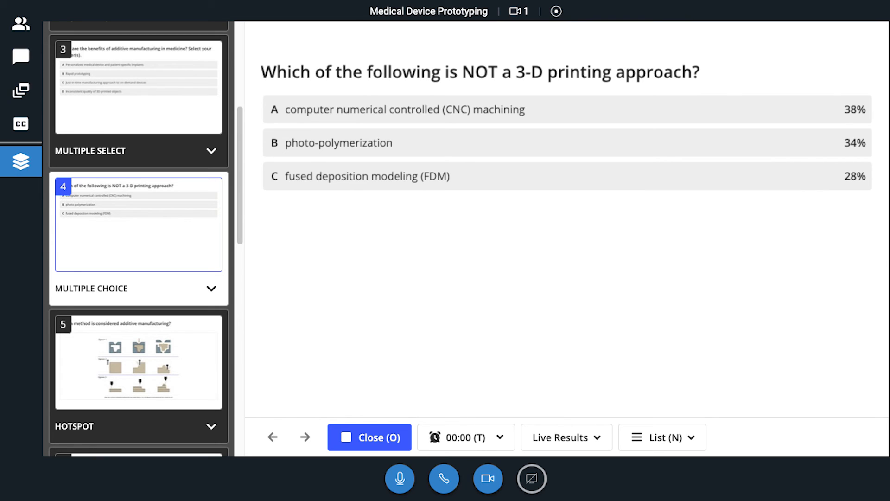
pyautogui.click(662, 437)
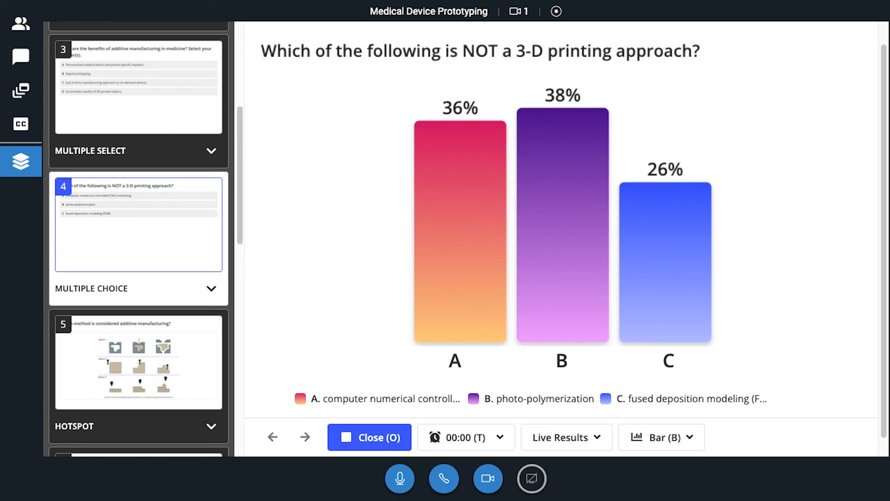
# Step: Switch the live results display to a pie chart, then a word cloud
pyautogui.click(662, 437)
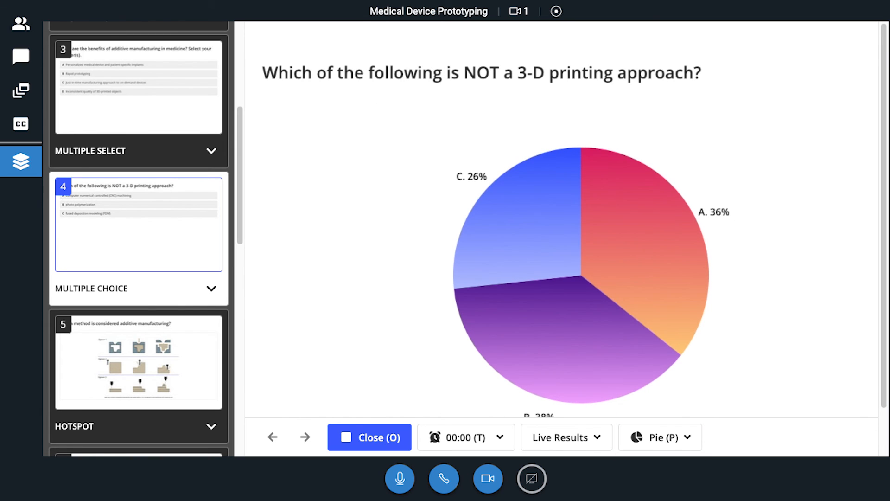
pyautogui.click(660, 437)
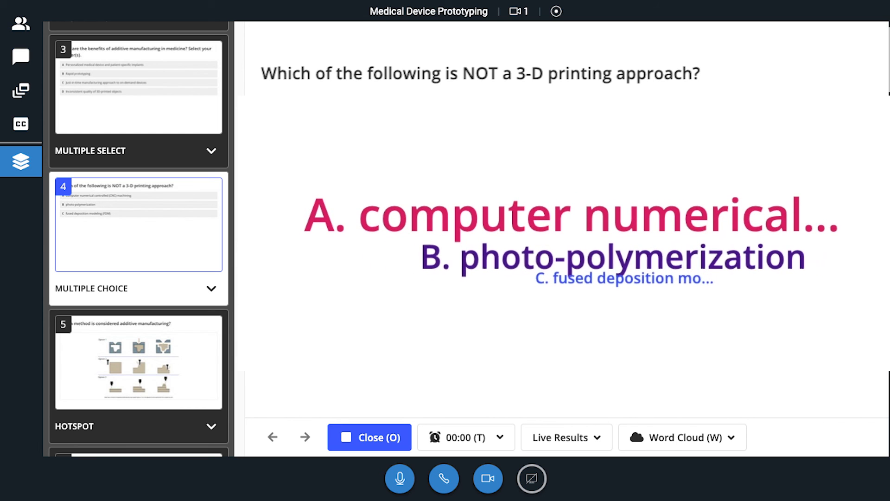
pyautogui.click(369, 438)
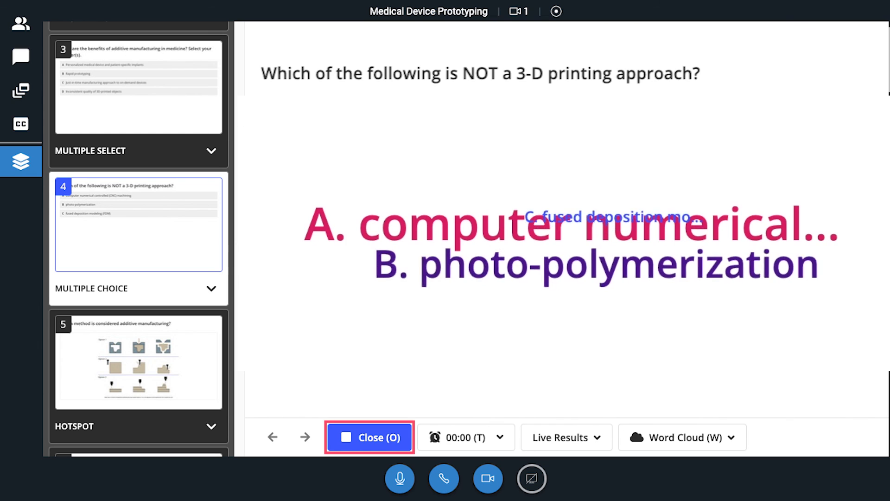
# Step: Close the poll and end the meeting for everyone
pyautogui.click(369, 437)
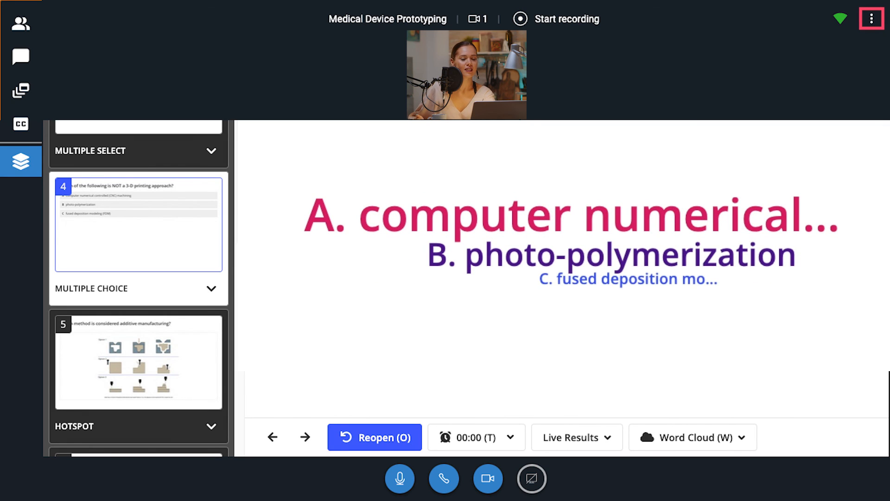
pyautogui.click(869, 17)
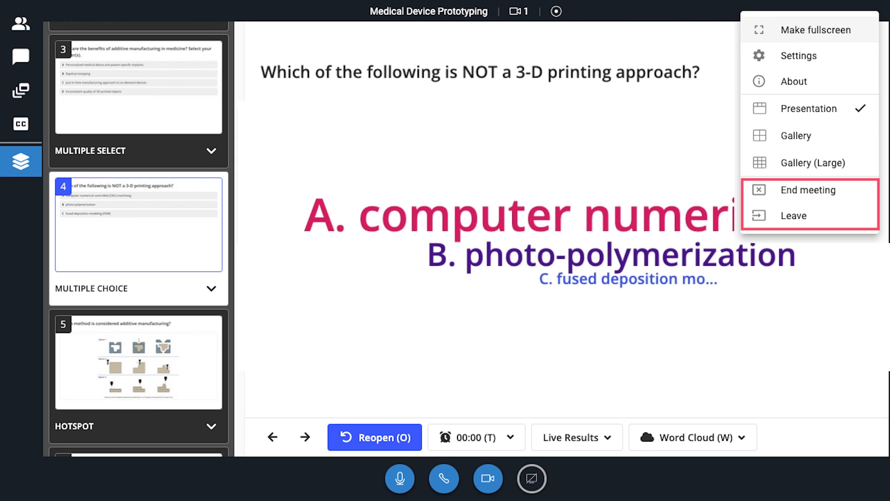
pyautogui.click(807, 189)
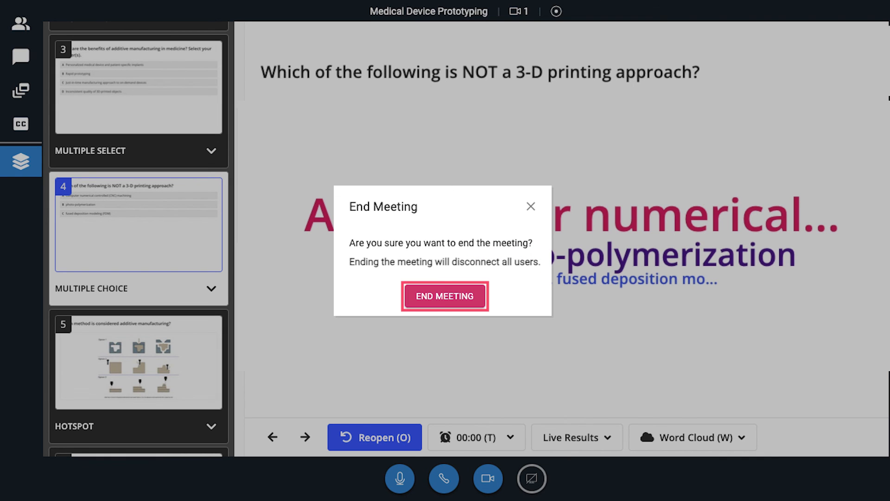
pyautogui.click(444, 296)
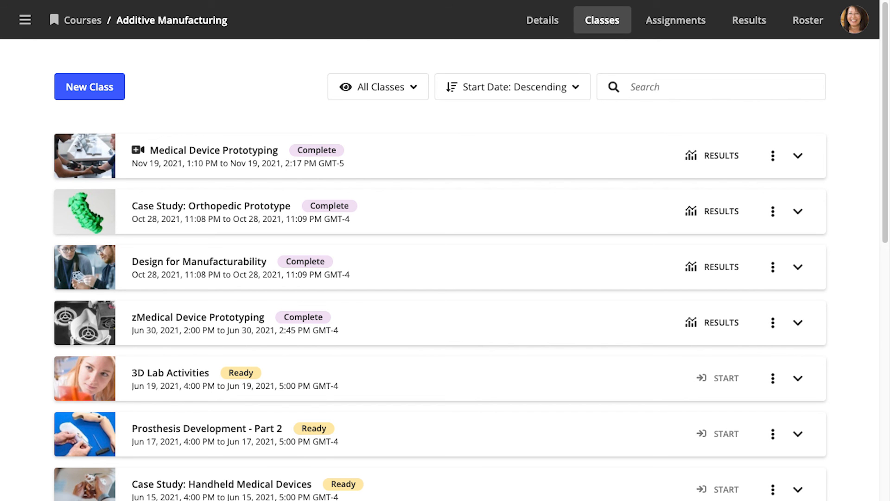